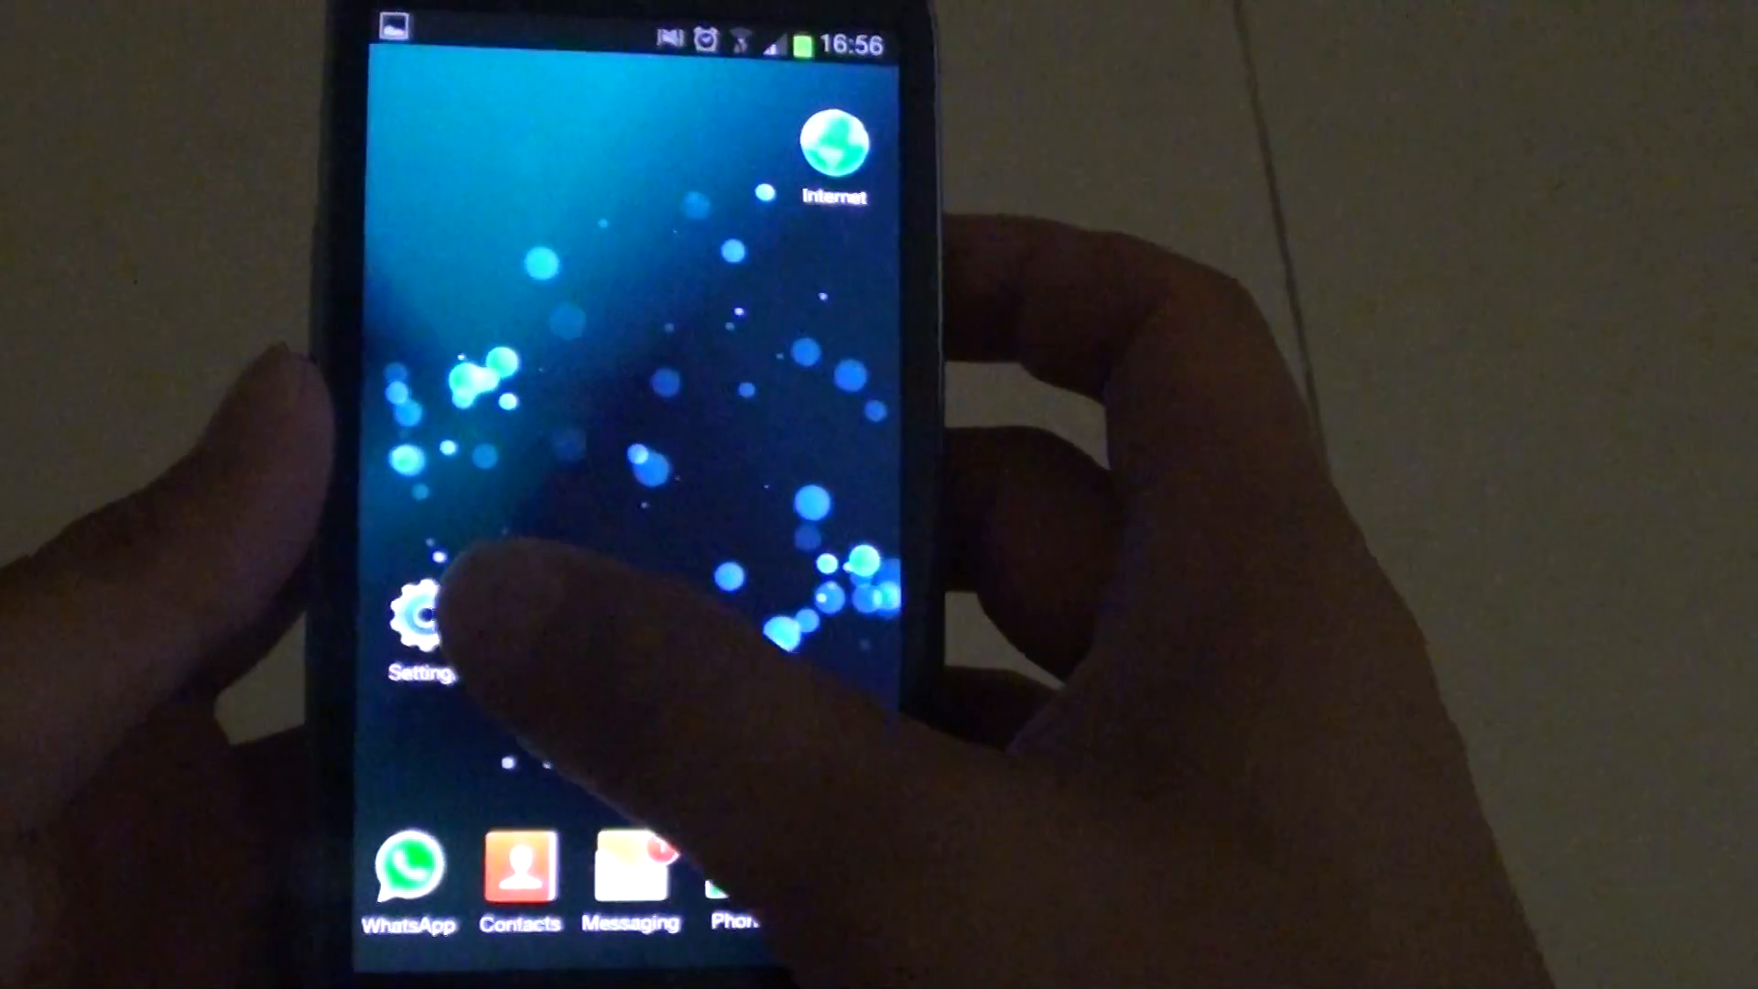
Open phone Settings and scroll to the Personal section showing Security and Lock screen
{"action": "left_click", "coordinate": [426, 629]}
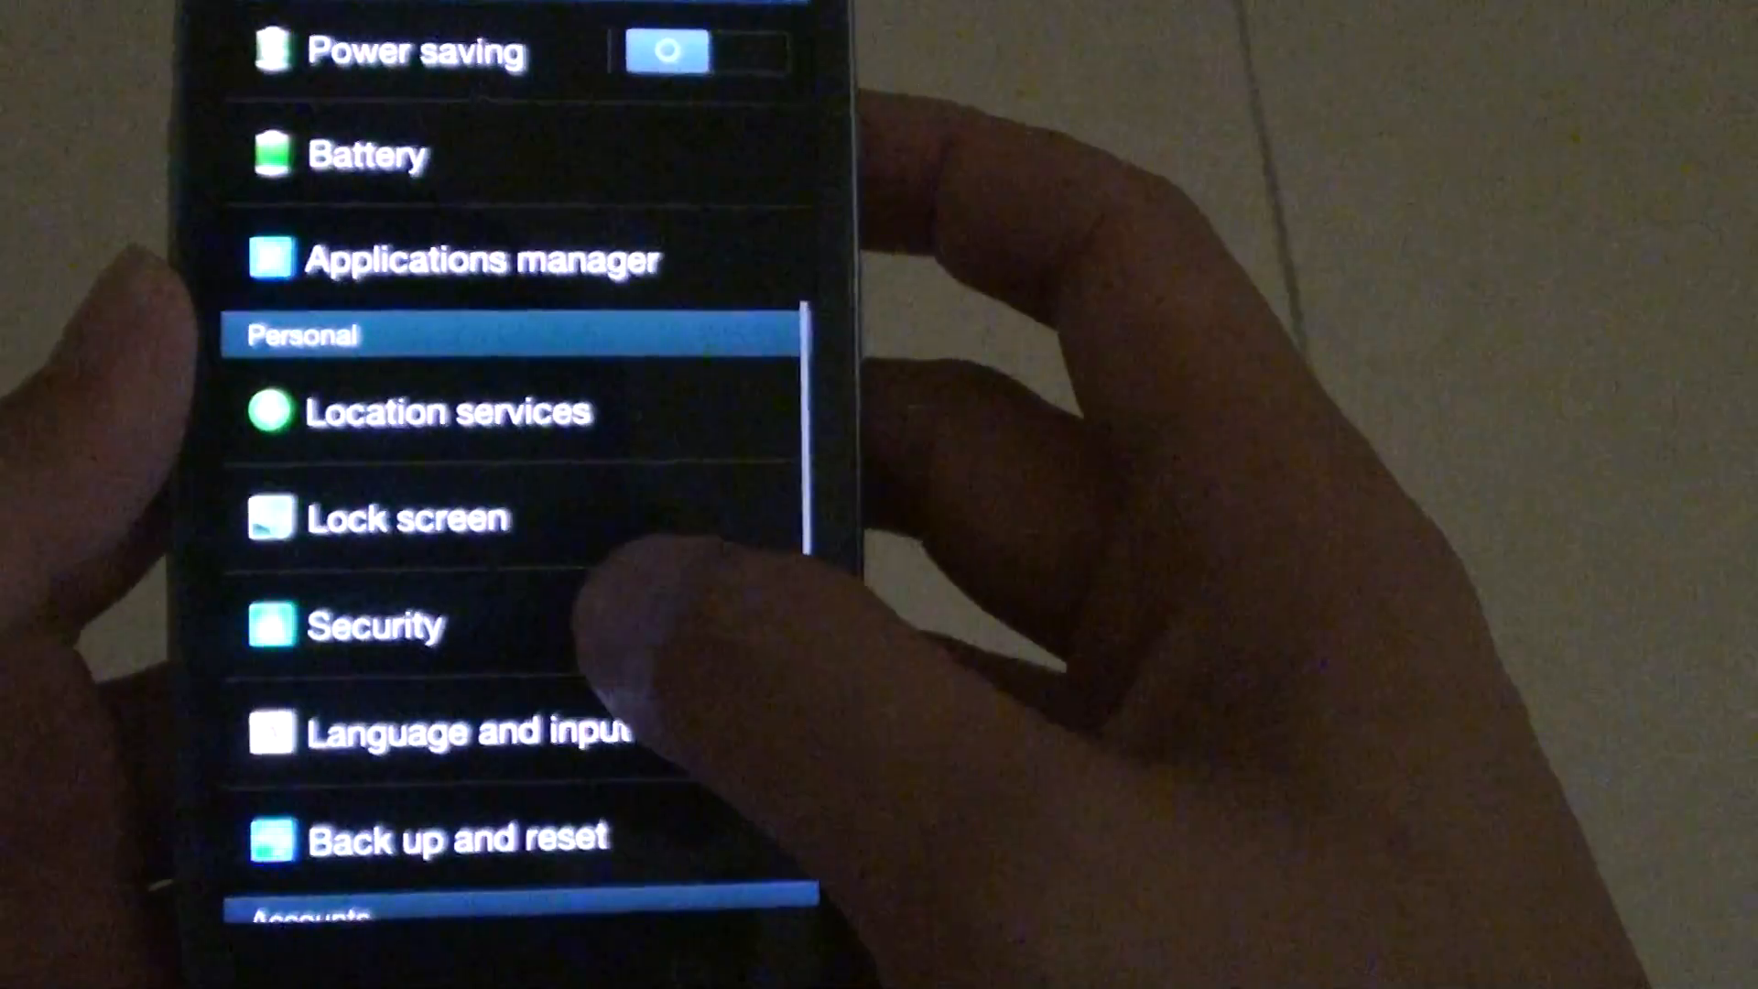
{"action": "scroll", "scroll_direction": "up", "scroll_amount": 3}
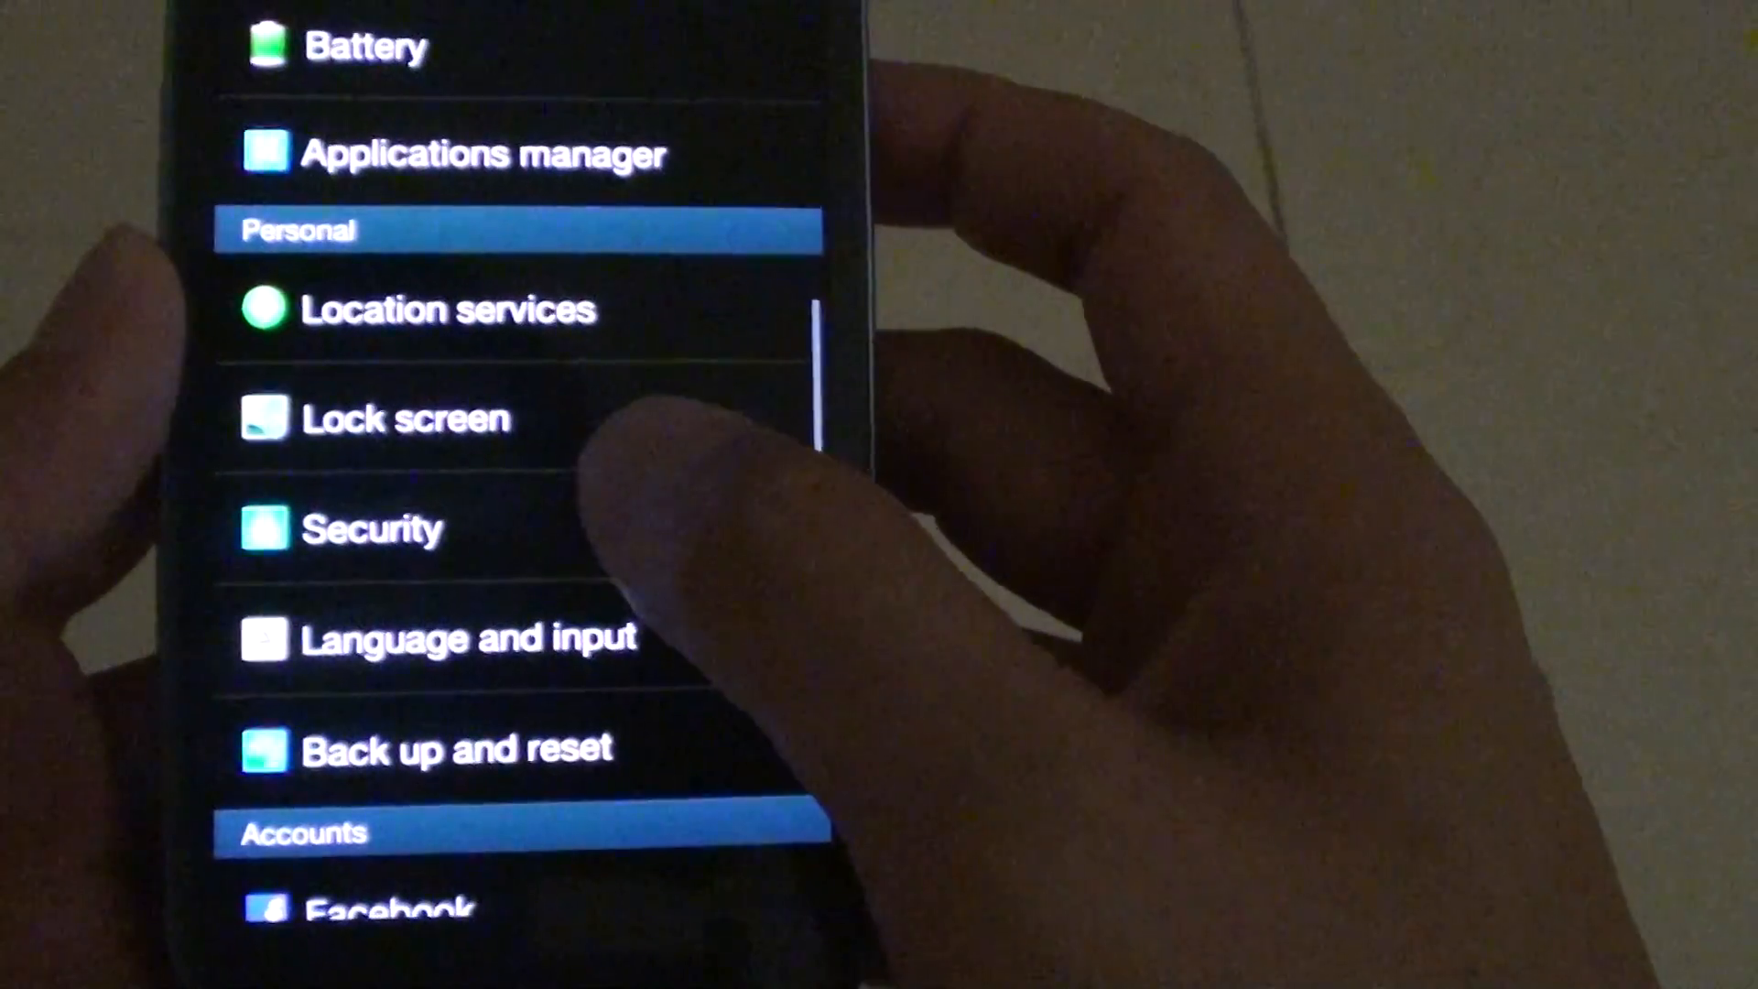